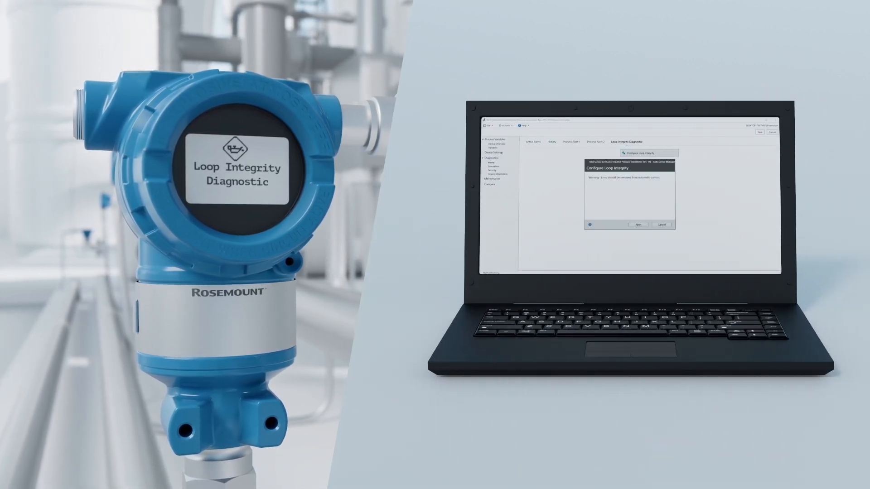
Advance through the Configure Loop Integrity wizard pages and finish to show the diagnostic settings.
left_click(637, 225)
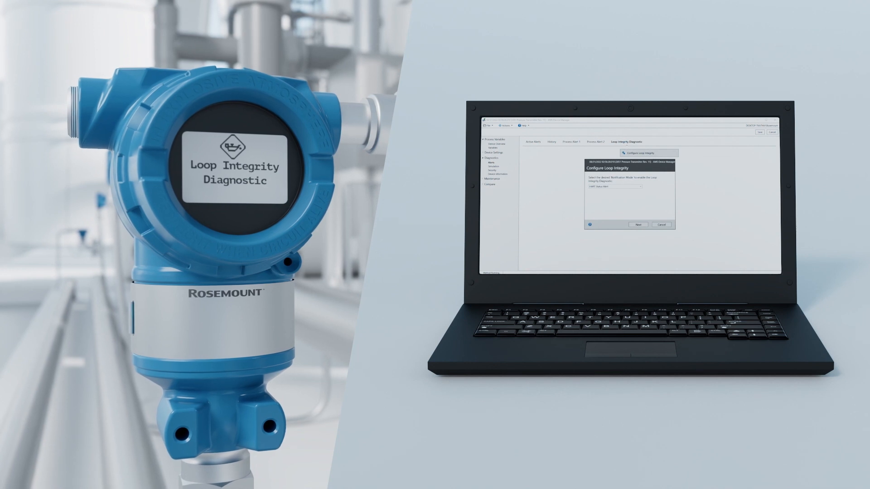
left_click(637, 225)
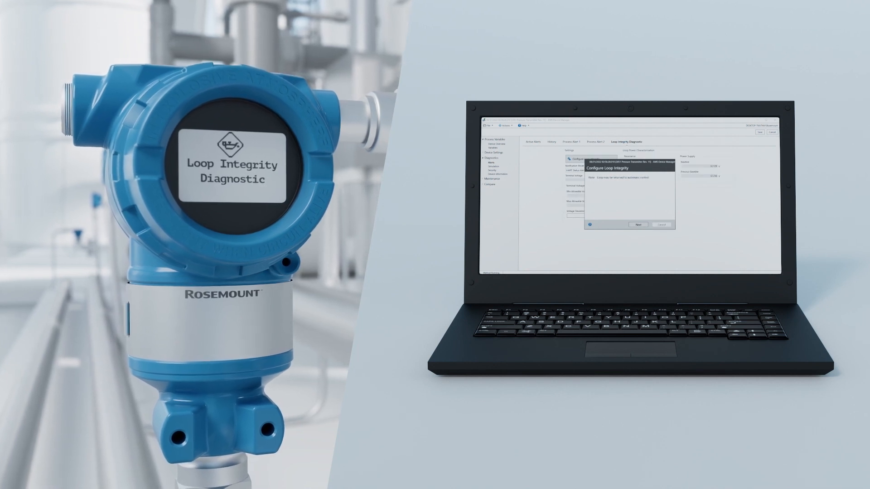
left_click(638, 225)
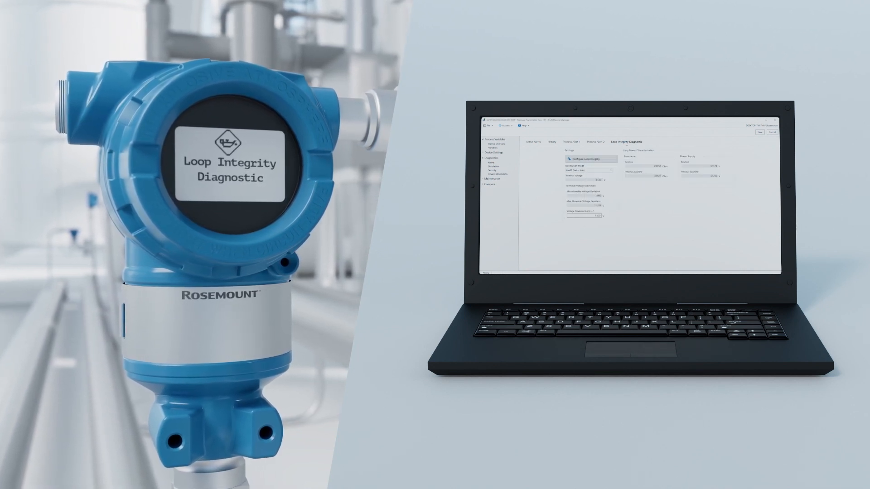